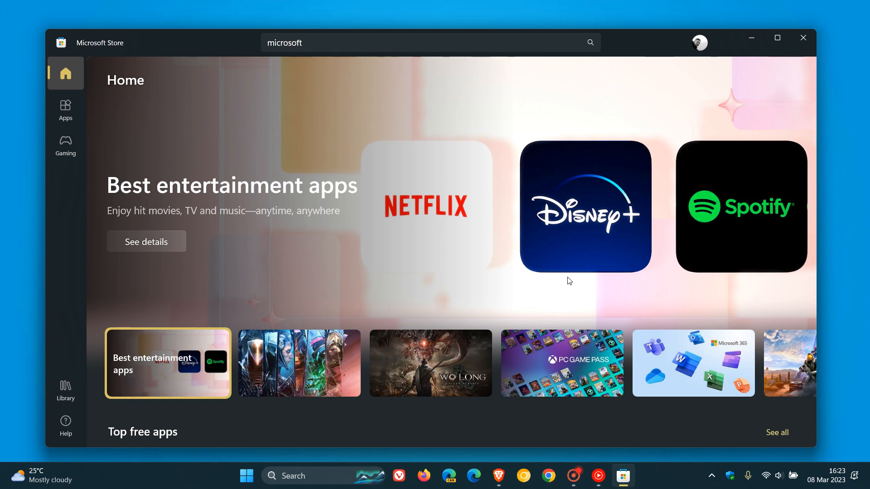
# - Cycle through the Home banner promotions, then open the Library of installed apps
pyautogui.click(299, 363)
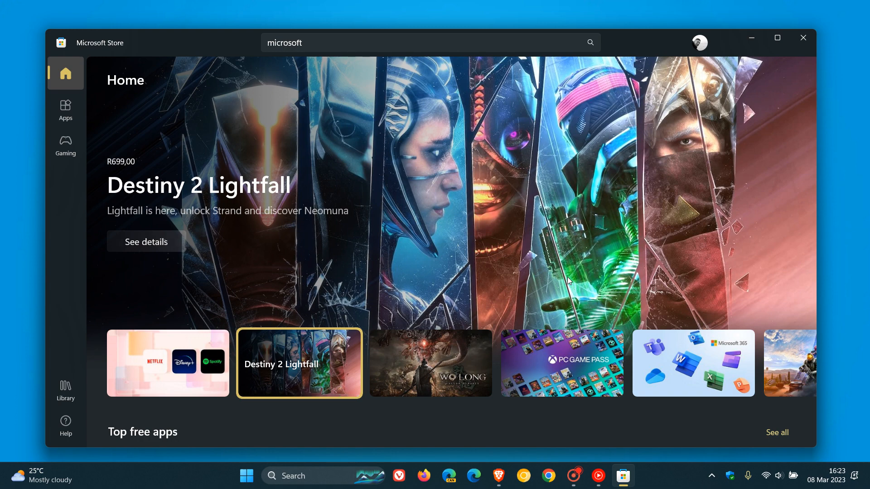
pyautogui.click(430, 362)
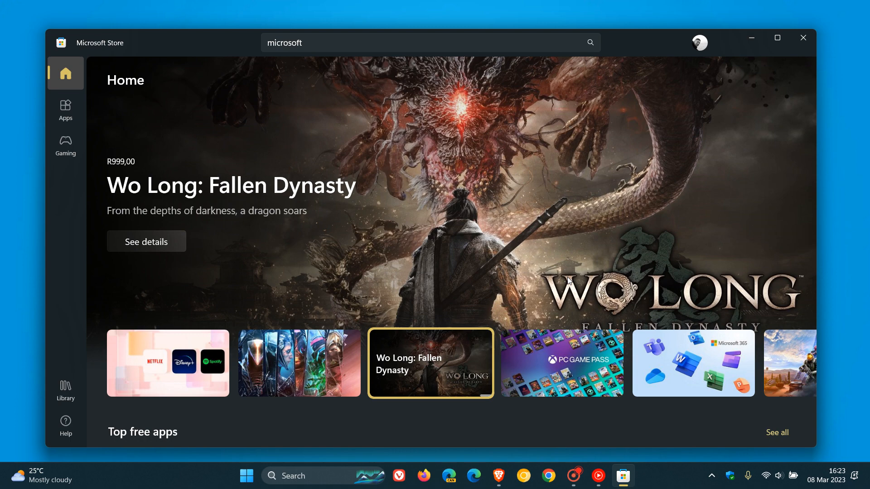
pyautogui.click(561, 363)
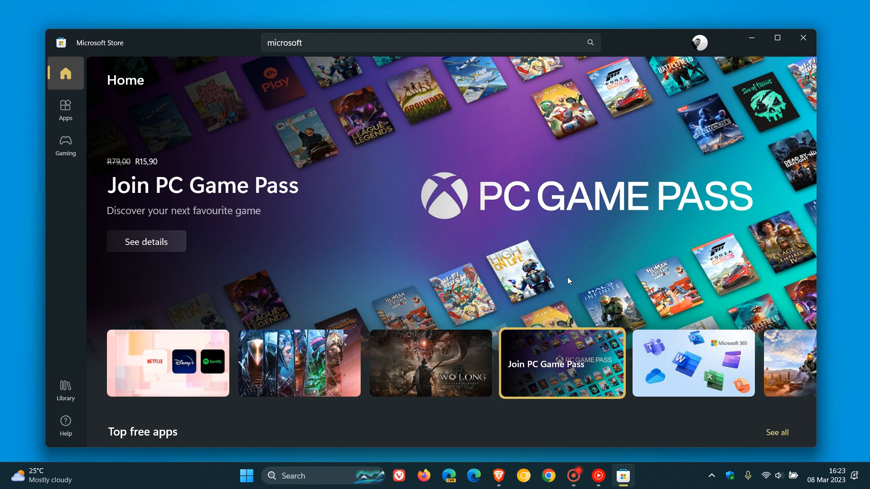
pyautogui.click(693, 363)
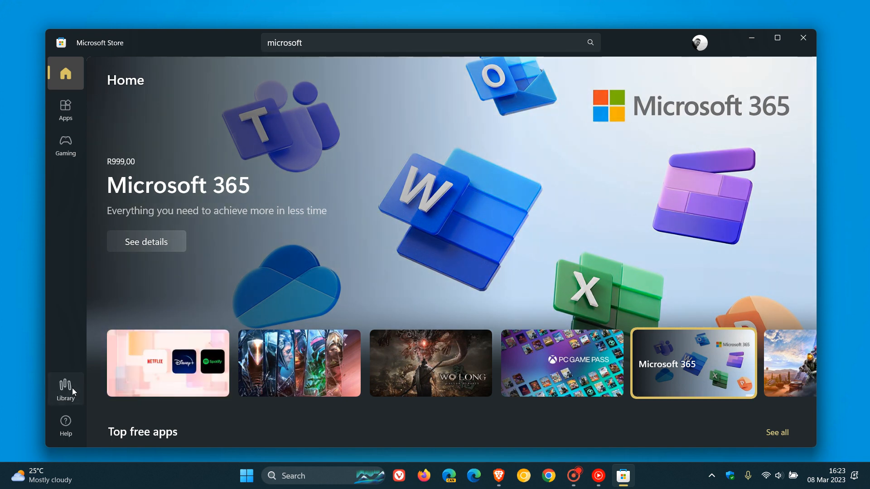
pyautogui.click(65, 388)
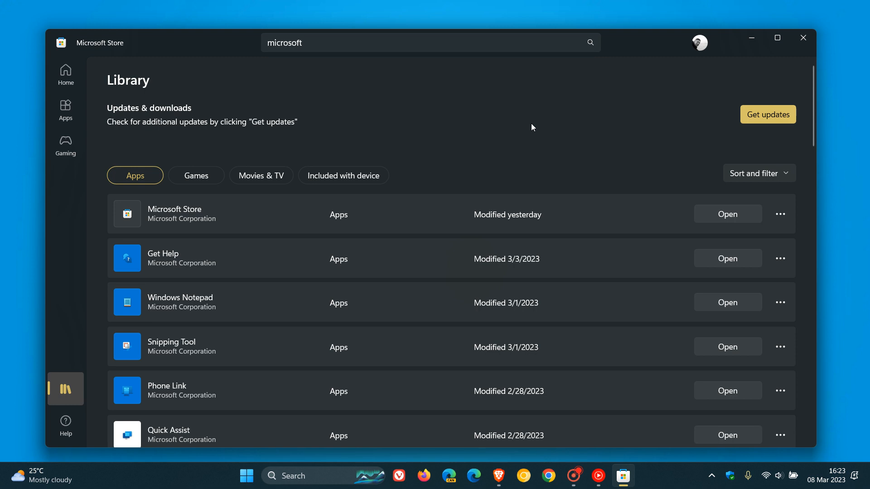
pyautogui.moveTo(633, 128)
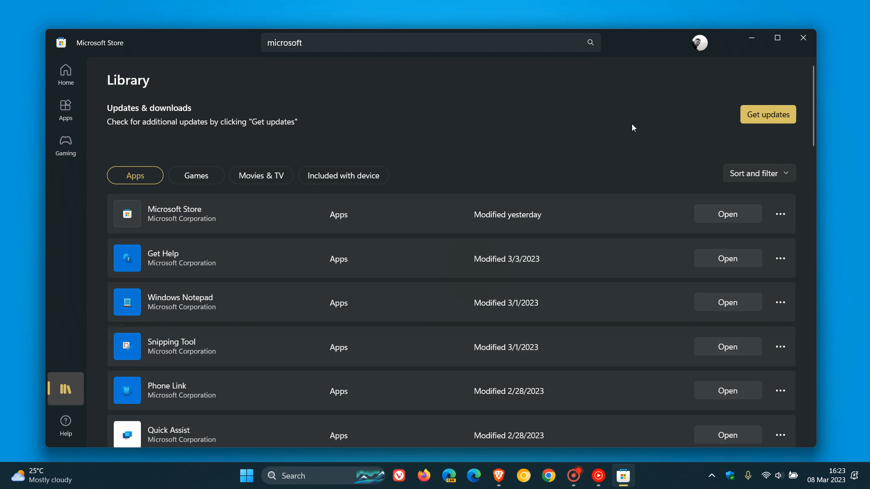
pyautogui.moveTo(546, 119)
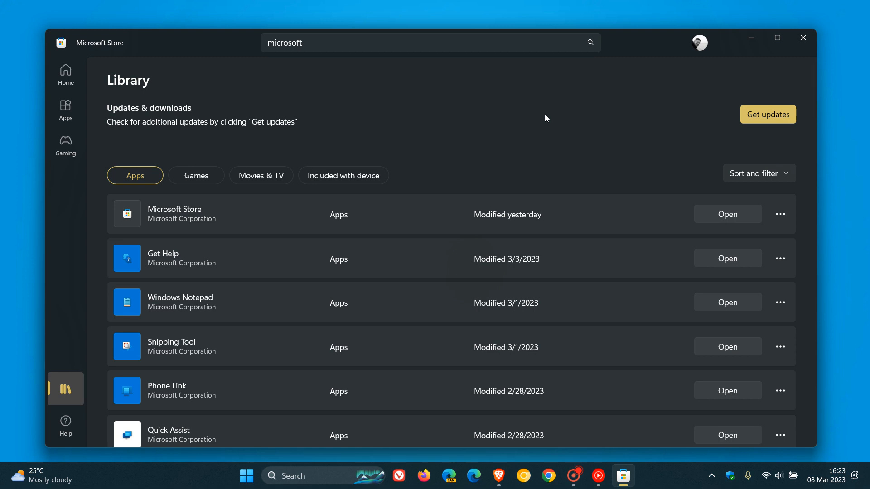
pyautogui.moveTo(521, 119)
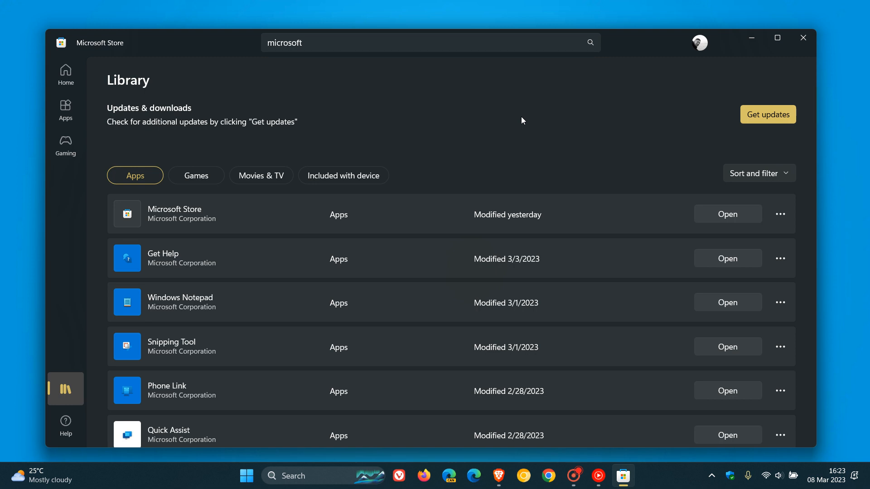
pyautogui.moveTo(524, 127)
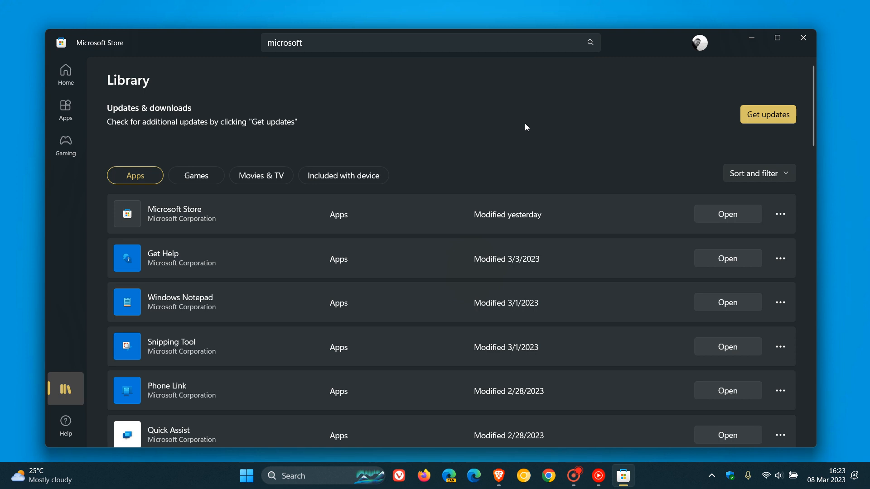
pyautogui.moveTo(65, 73)
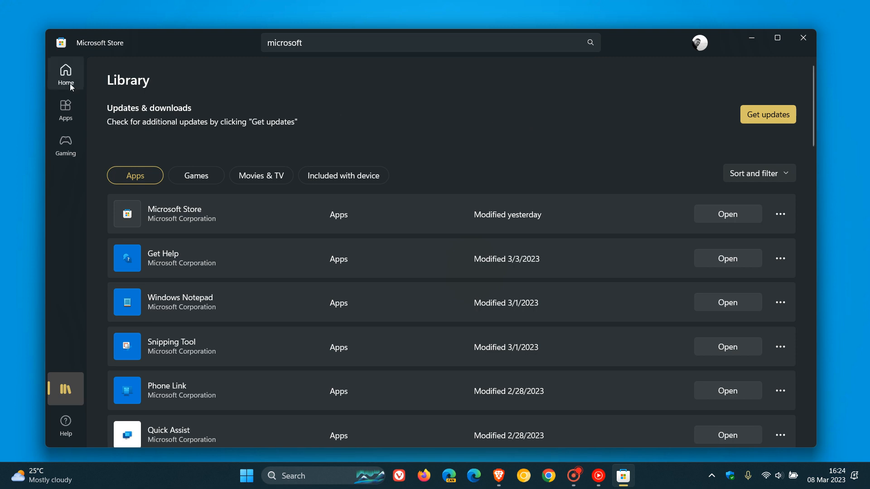
# - Browse the 'microsoft' search results, scrolling through Photos, Teams, Office and games
pyautogui.click(65, 71)
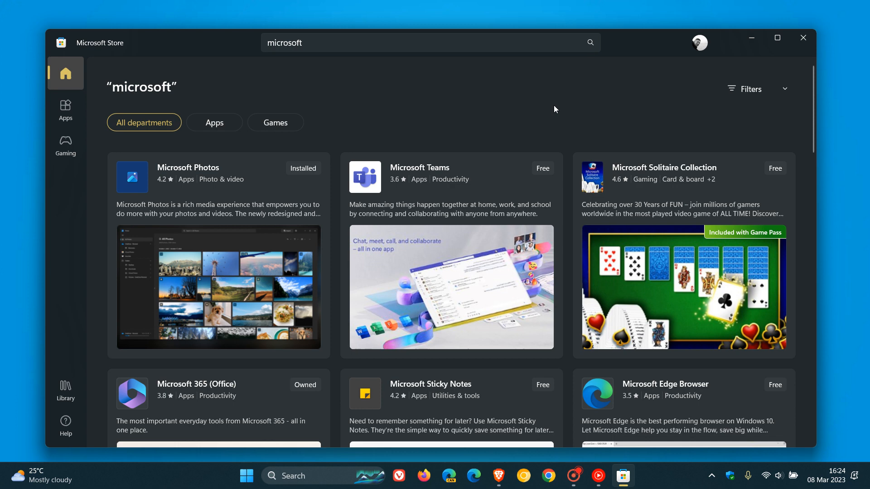
pyautogui.scroll(-3)
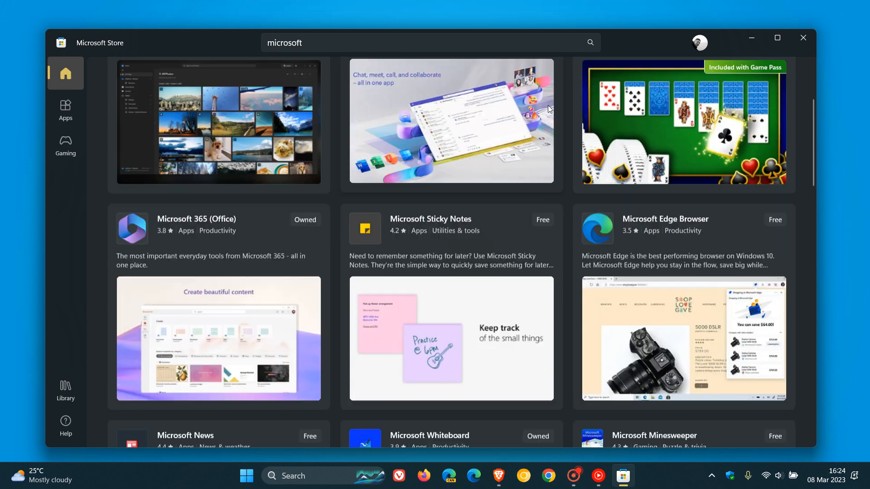
pyautogui.scroll(-3)
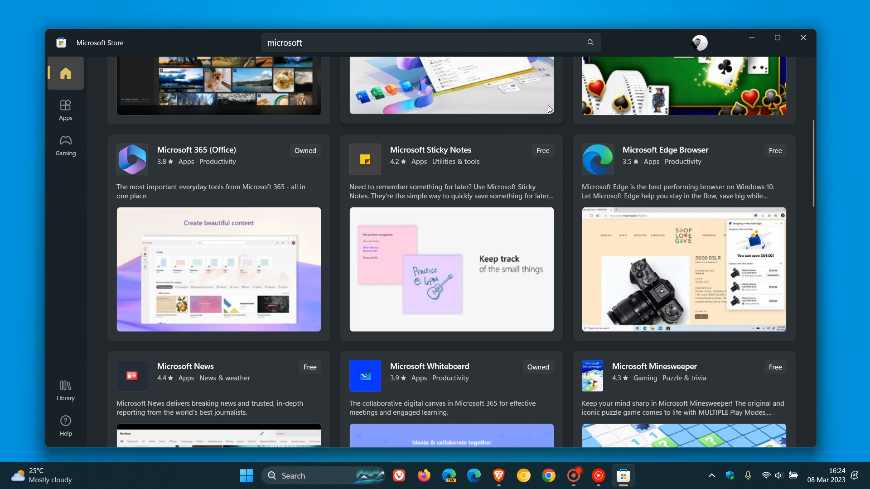
pyautogui.moveTo(551, 120)
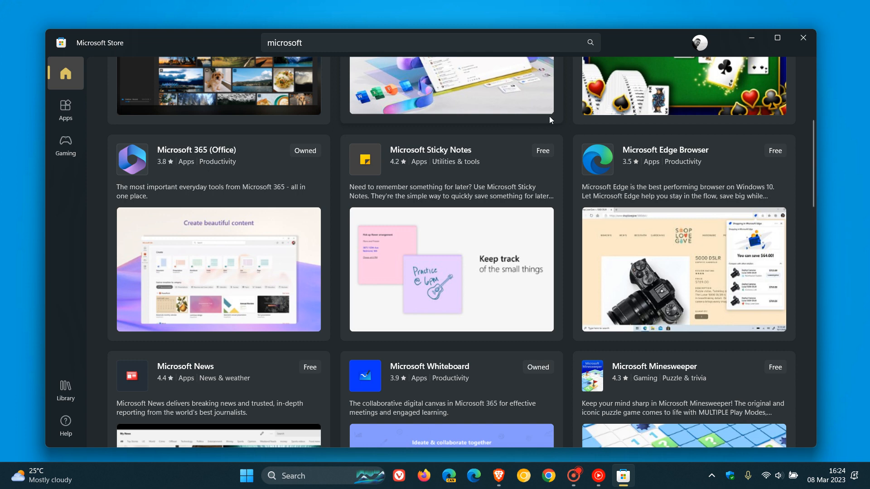
pyautogui.scroll(-3)
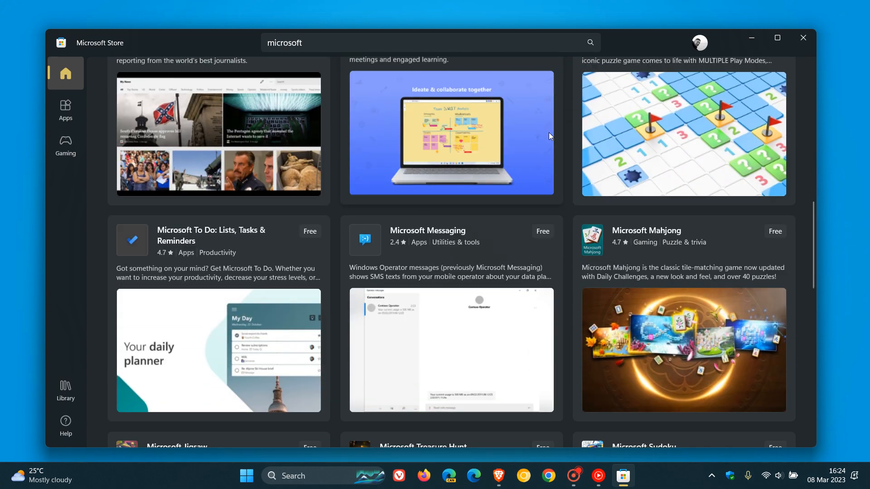
pyautogui.scroll(-3)
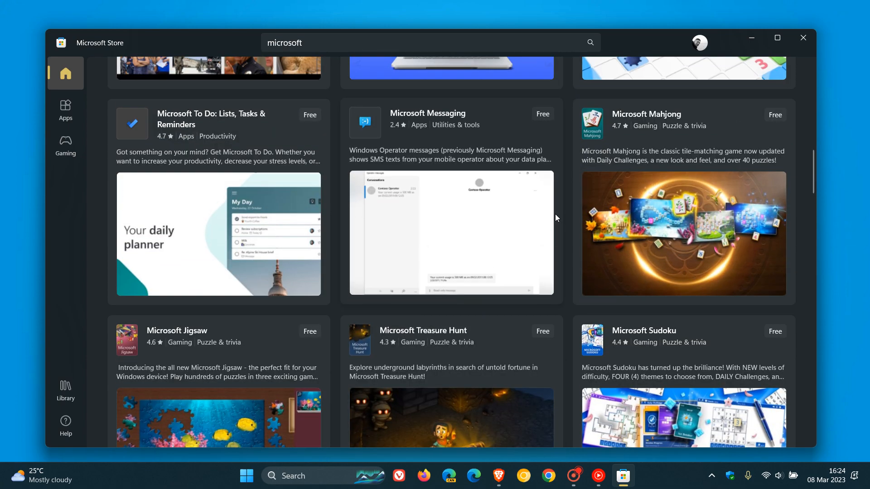
pyautogui.scroll(3)
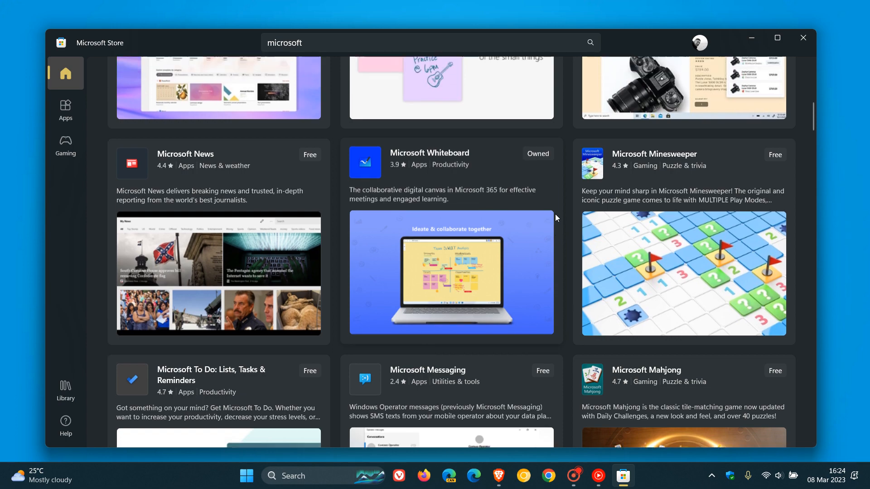
pyautogui.scroll(3)
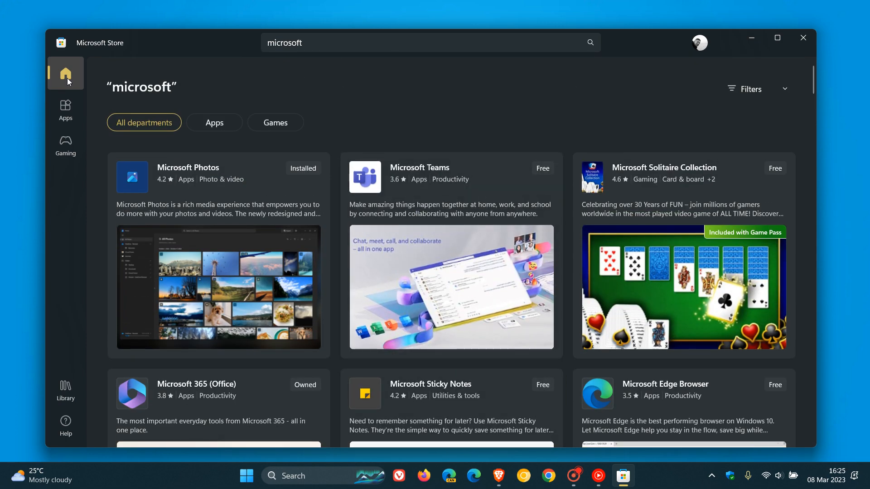
# - Return Home and scroll to Top free apps, Essential apps and Music streaming apps
pyautogui.click(65, 74)
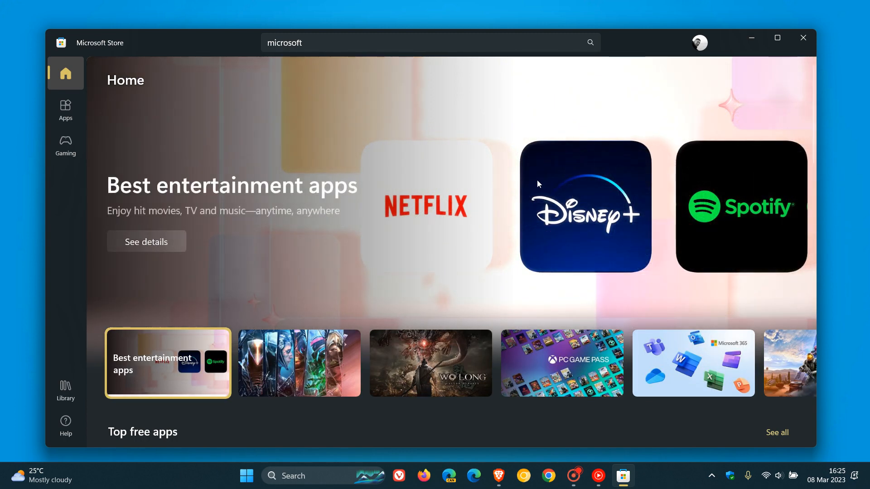
pyautogui.scroll(-3)
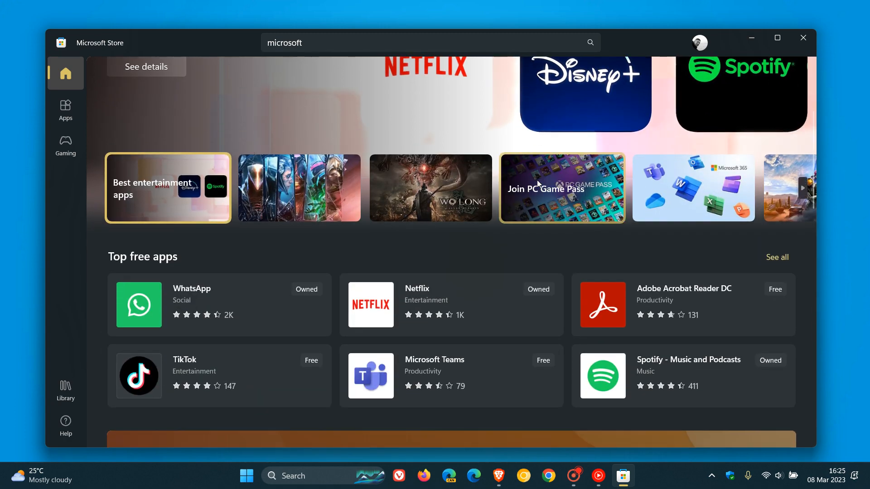
pyautogui.scroll(-3)
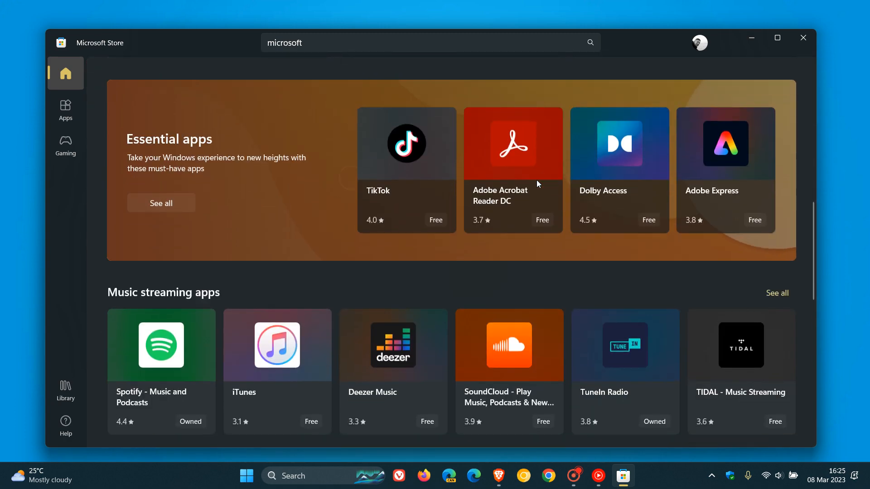
pyautogui.scroll(-3)
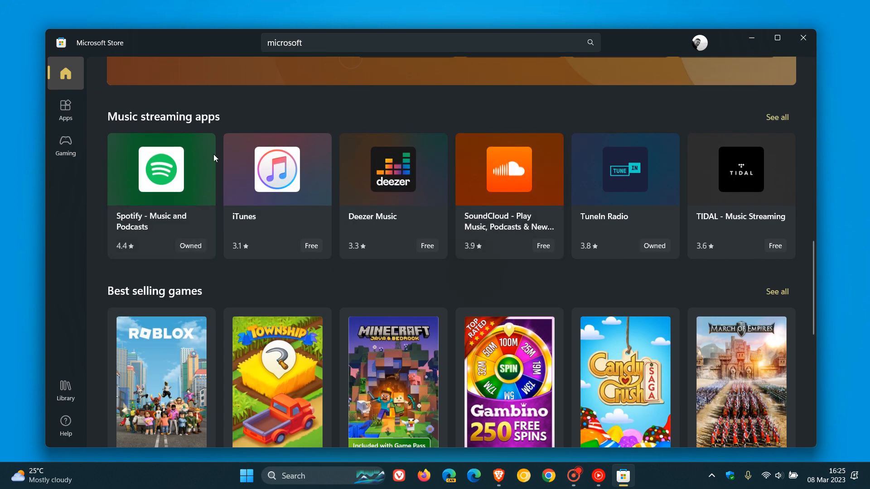
pyautogui.moveTo(458, 111)
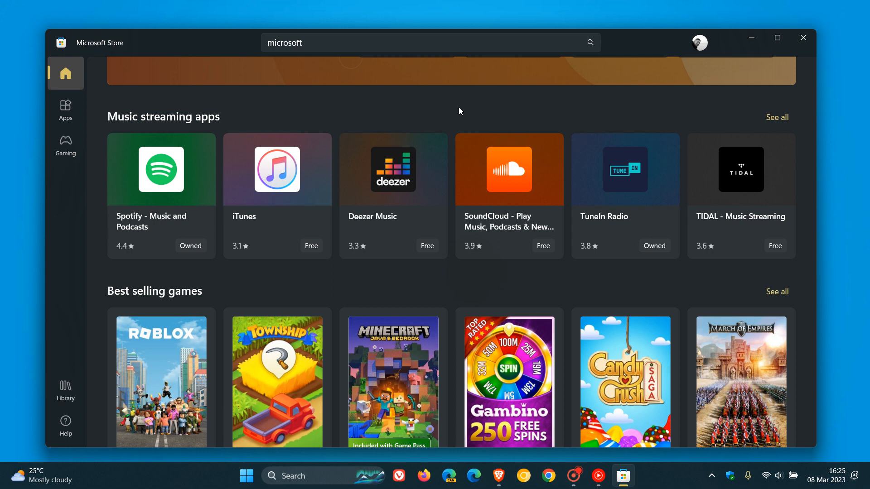
pyautogui.moveTo(478, 155)
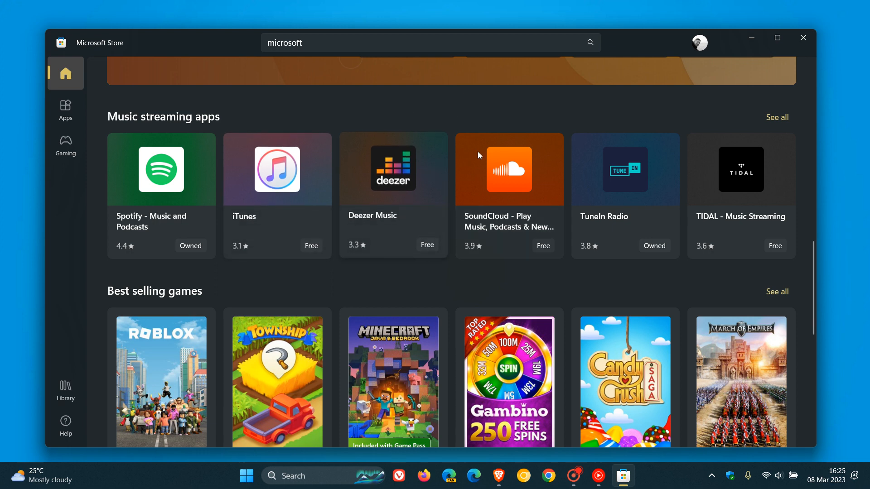
pyautogui.moveTo(536, 109)
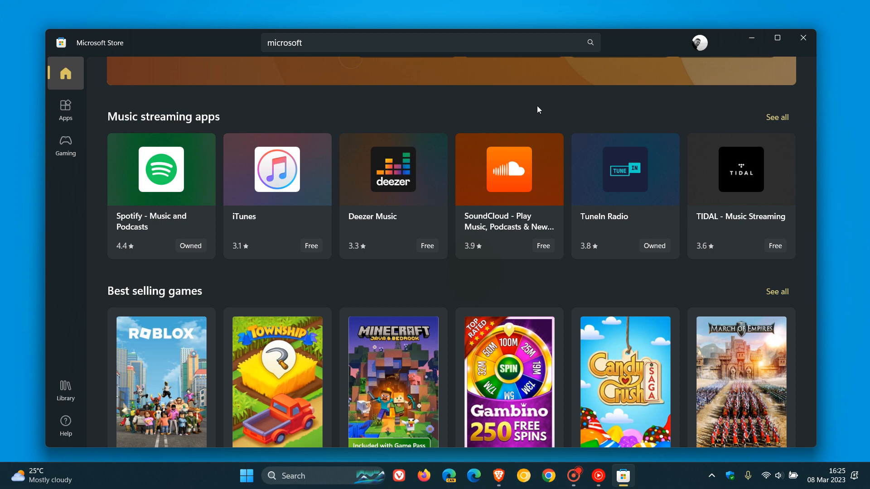
pyautogui.moveTo(519, 170)
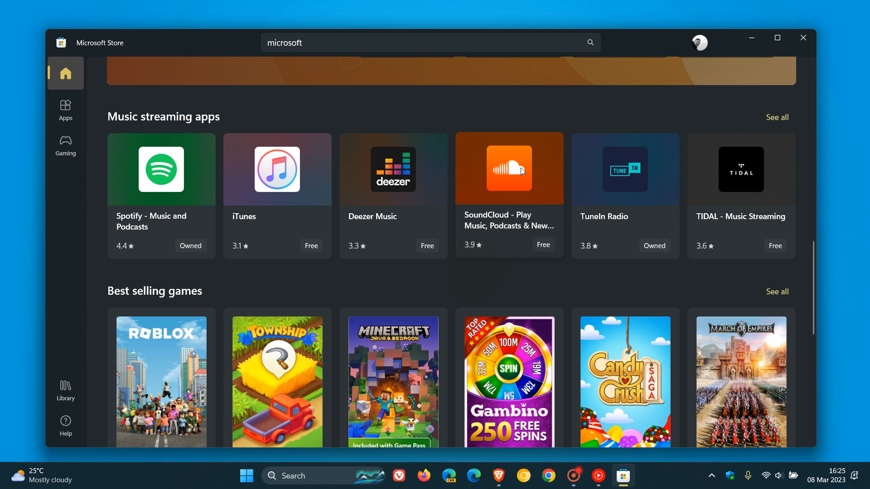
pyautogui.moveTo(565, 117)
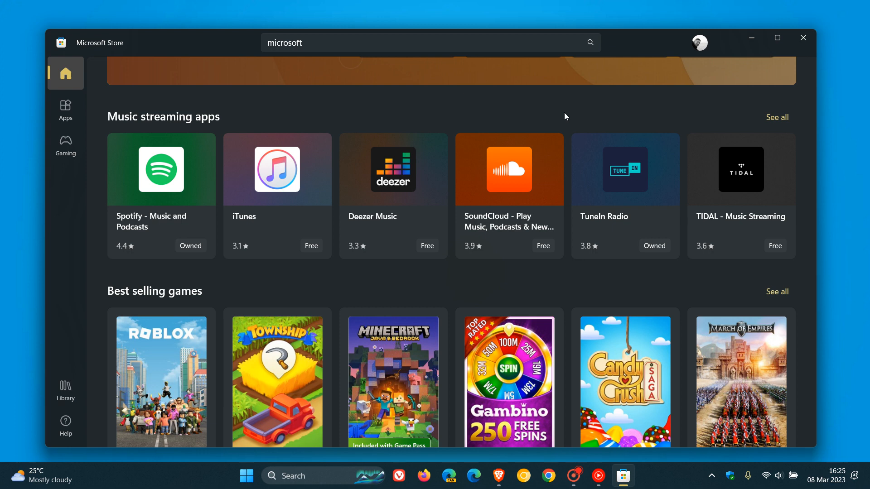
pyautogui.moveTo(507, 169)
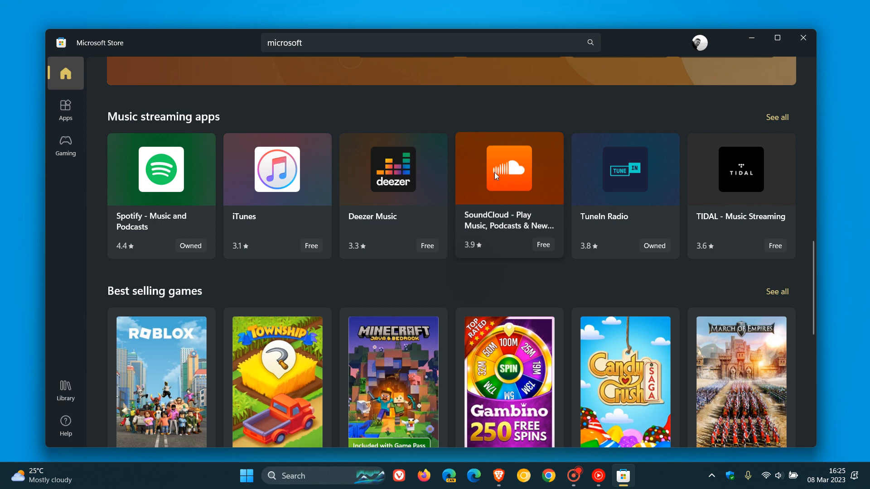
pyautogui.moveTo(525, 168)
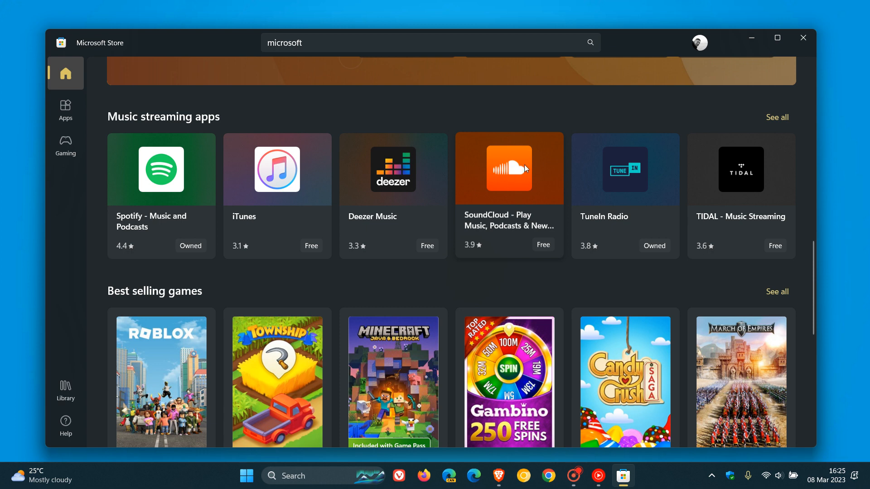
pyautogui.moveTo(536, 117)
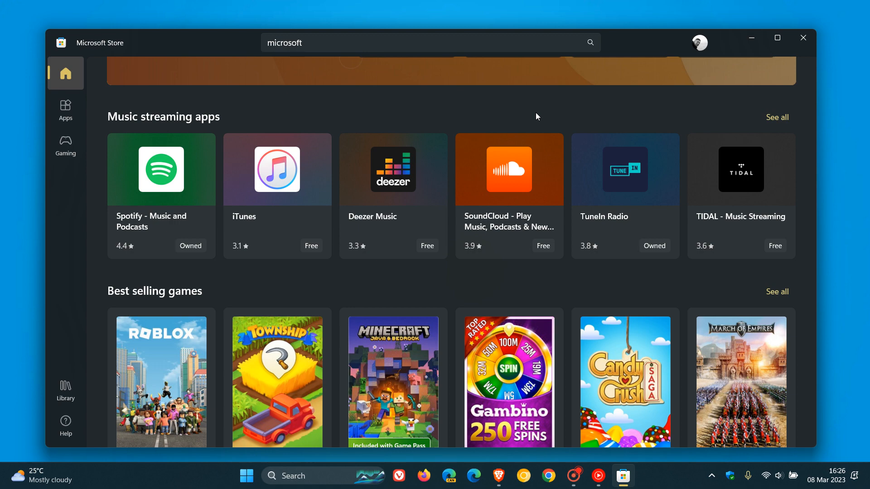
pyautogui.moveTo(426, 256)
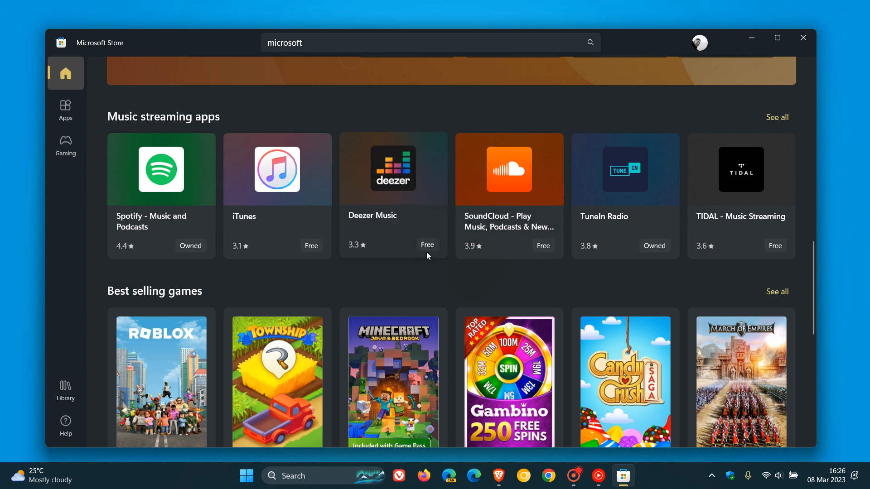
pyautogui.scroll(3)
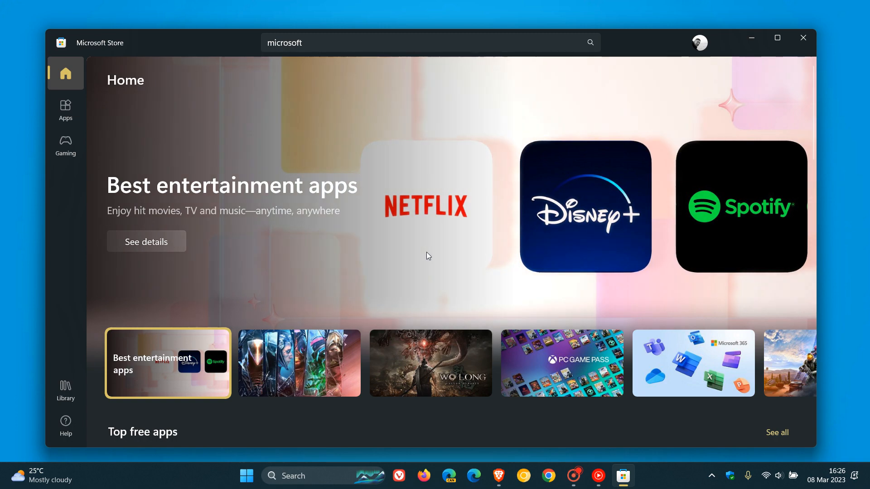
# - Rotate the Home banner from Destiny 2 Lightfall to Wo Long: Fallen Dynasty
pyautogui.click(299, 363)
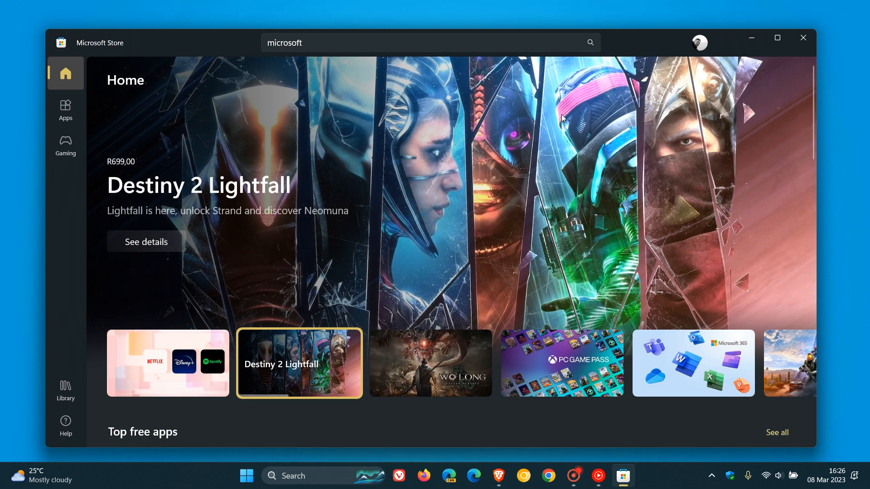
pyautogui.moveTo(562, 165)
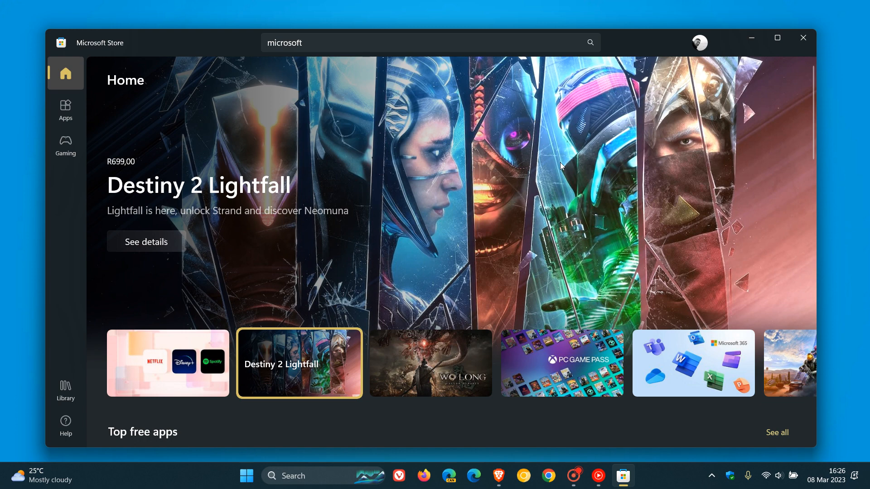
pyautogui.click(430, 363)
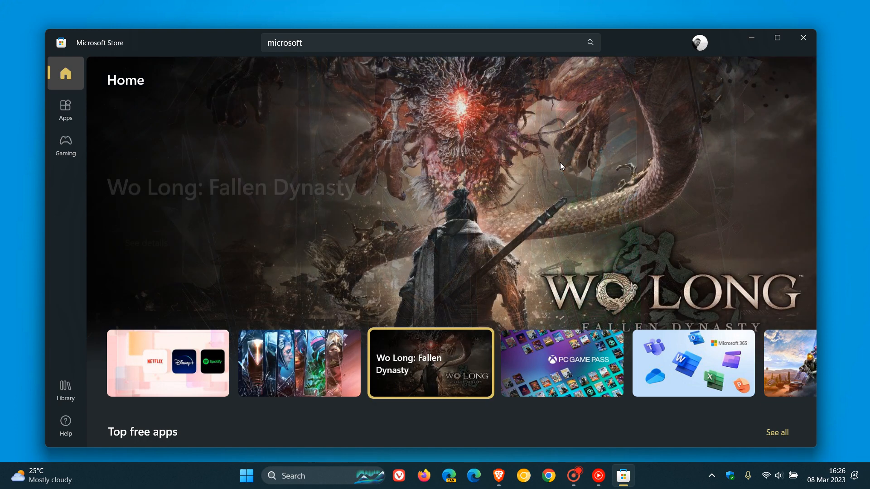